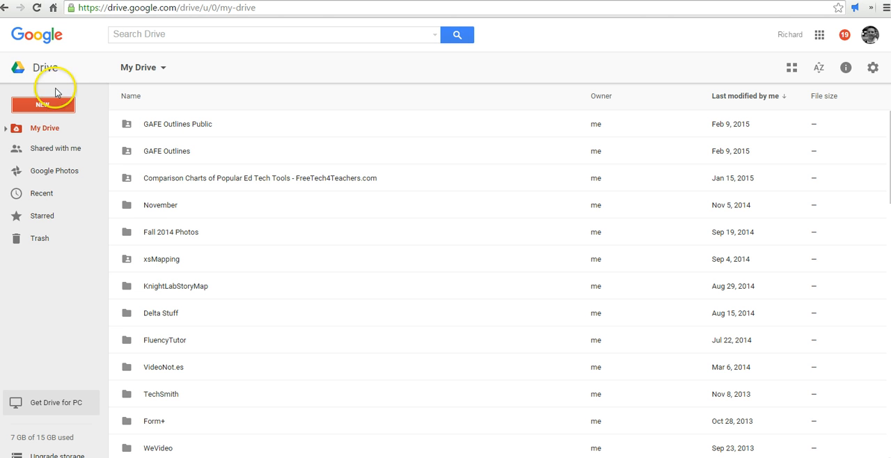
# Create a new blank Google Drawing from Drive's New > More menu.
pyautogui.click(42, 104)
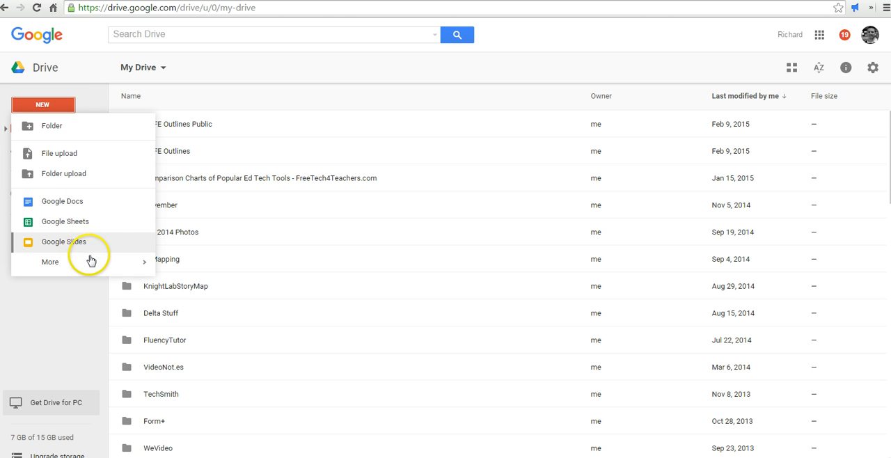
pyautogui.click(50, 262)
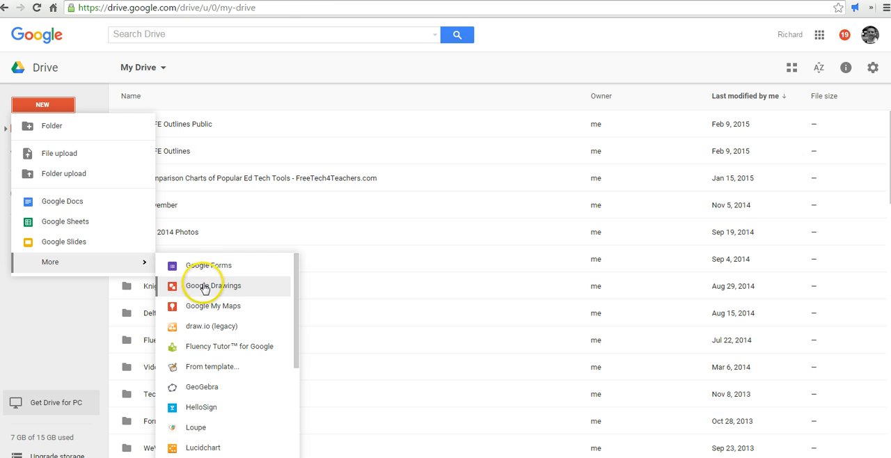
pyautogui.click(213, 285)
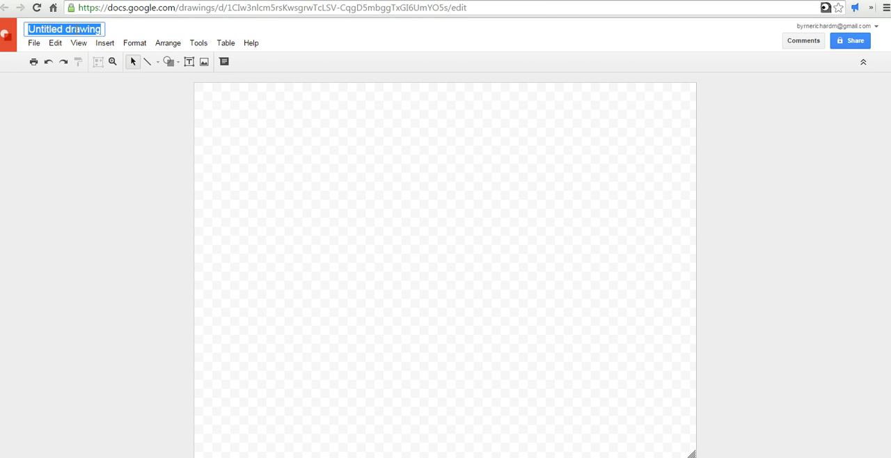
# Rename the untitled drawing to 'Mind map about fall'.
pyautogui.write('Mind map abou')
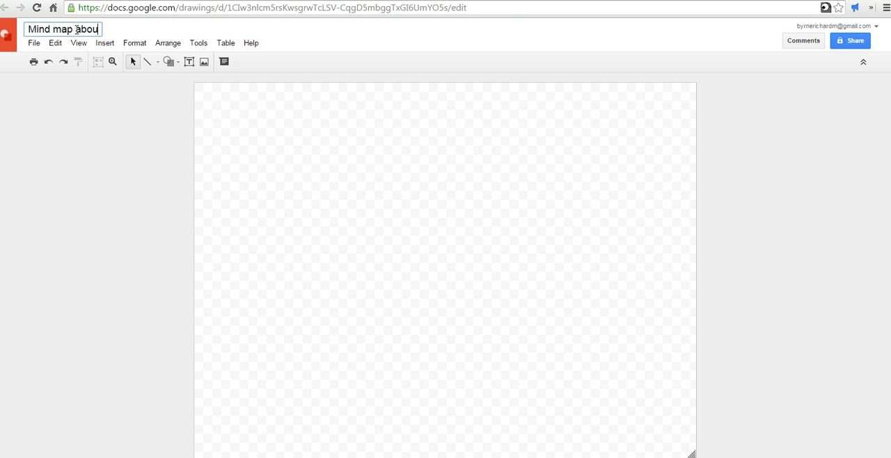
pyautogui.write('t fail')
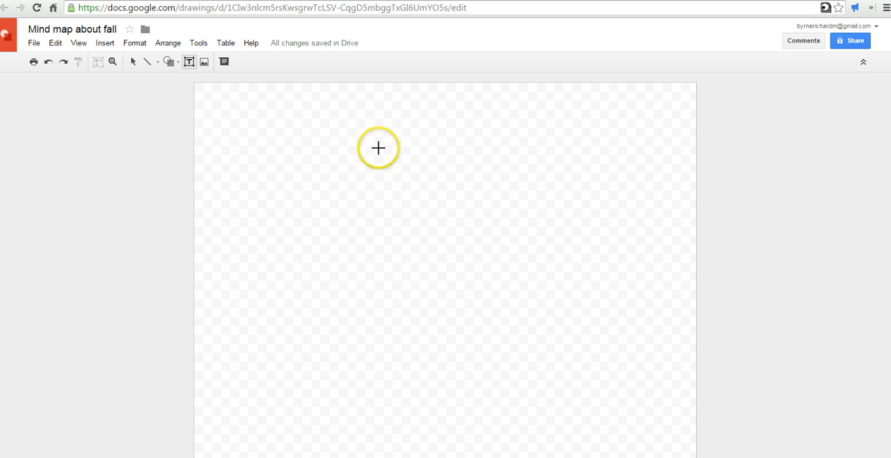
# Add a 'Fall' text box near the top centre with larger, centre-aligned text.
pyautogui.moveTo(379, 147); pyautogui.dragTo(514, 194)
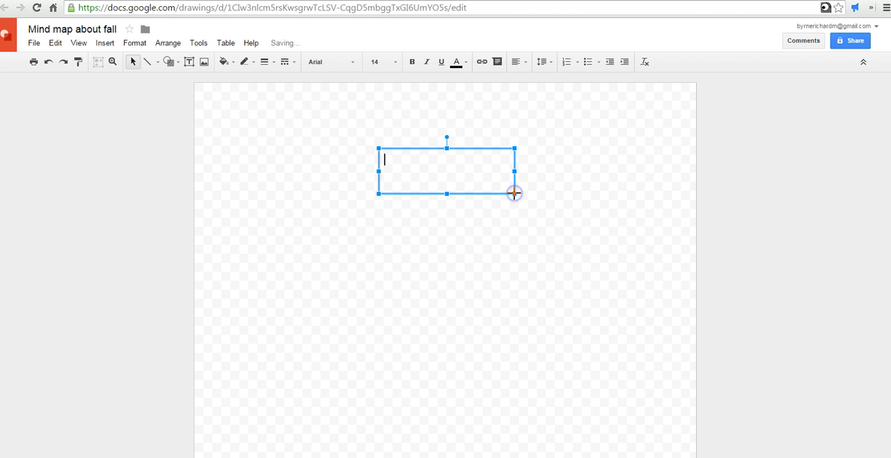
pyautogui.write('Fall')
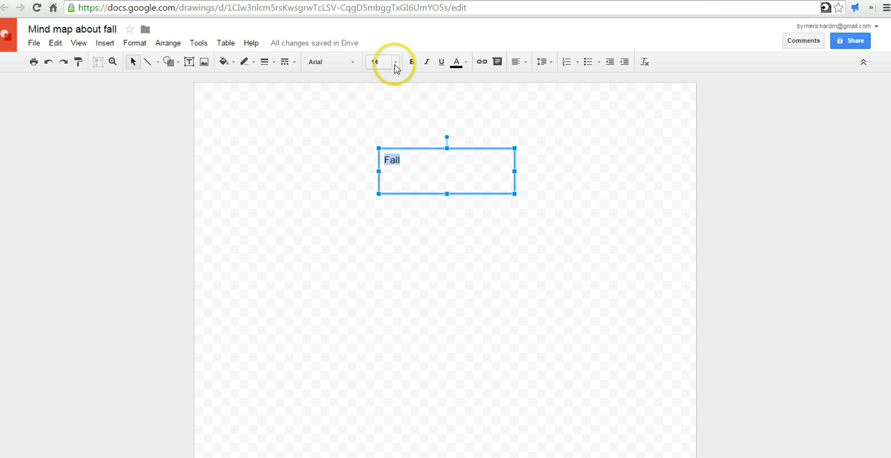
pyautogui.click(329, 61)
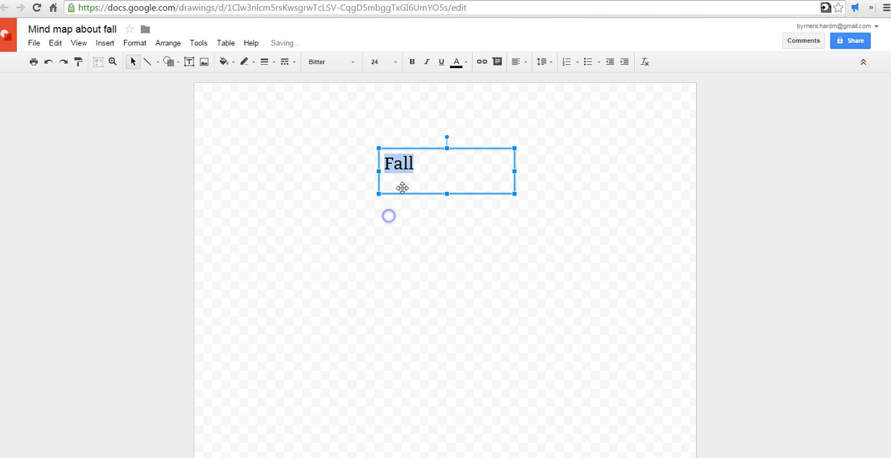
pyautogui.click(514, 61)
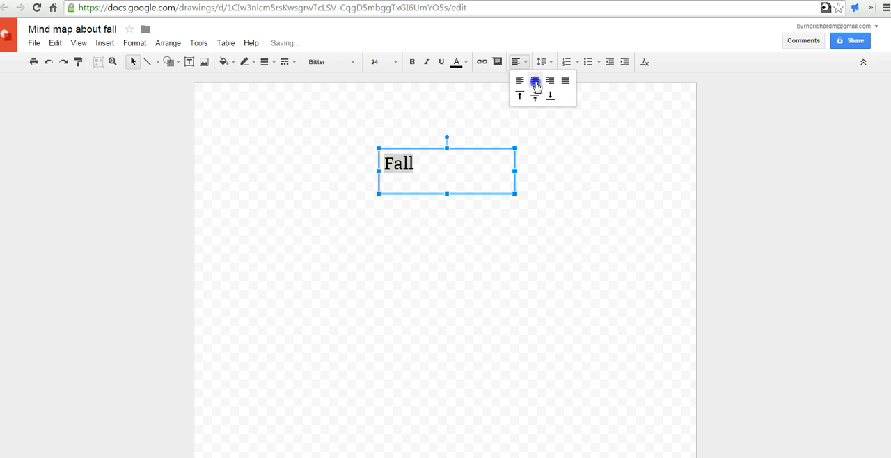
pyautogui.click(534, 81)
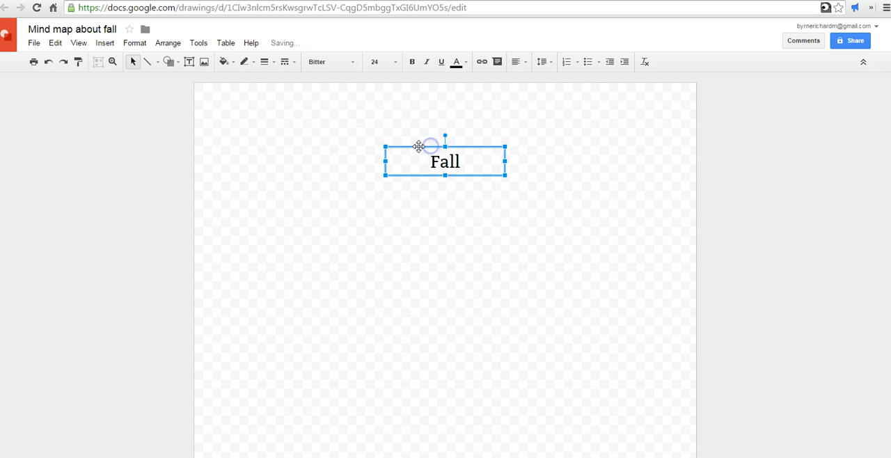
pyautogui.moveTo(412, 148)
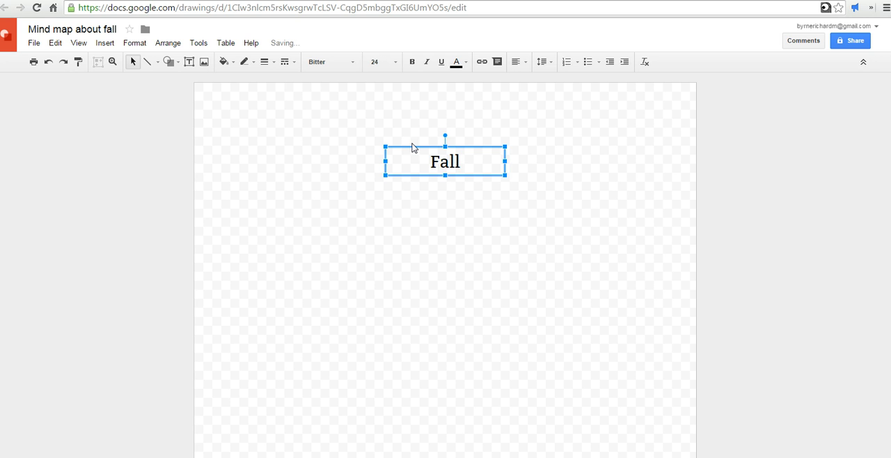
# Give the Fall box a thick black border.
pyautogui.doubleClick(445, 162)
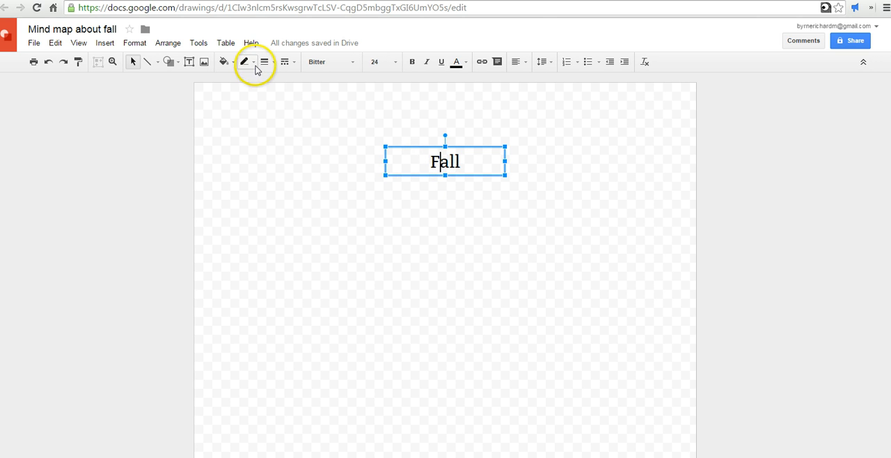
pyautogui.click(243, 61)
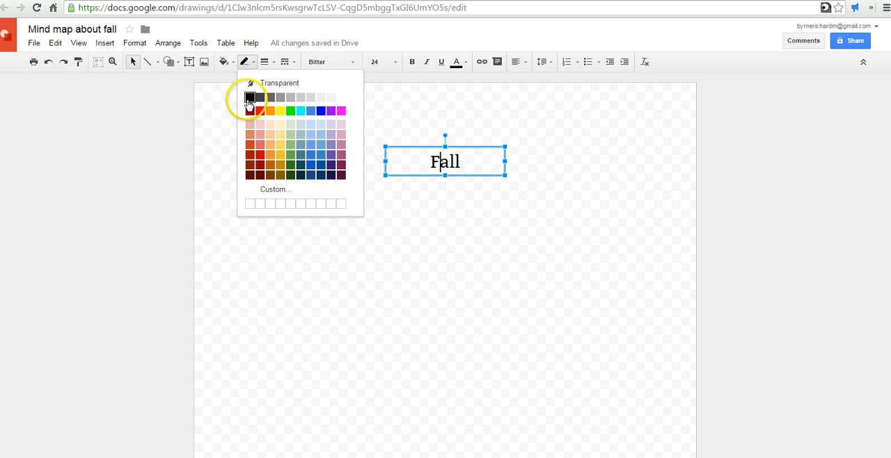
pyautogui.click(251, 98)
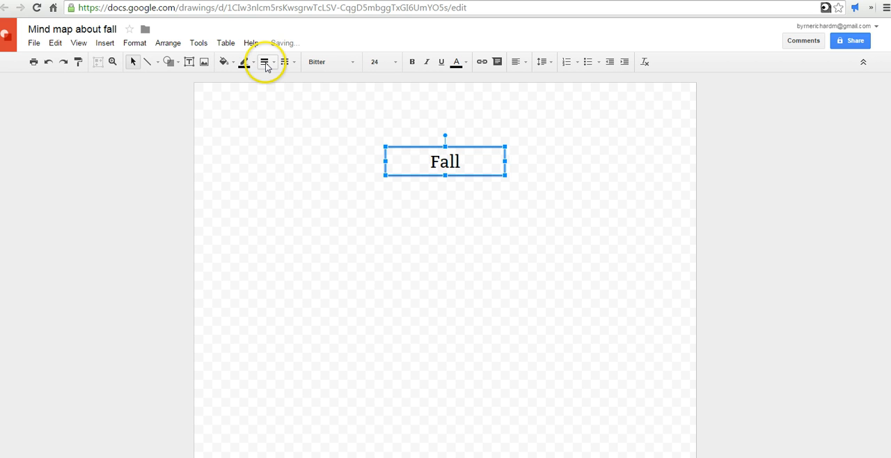
pyautogui.click(265, 62)
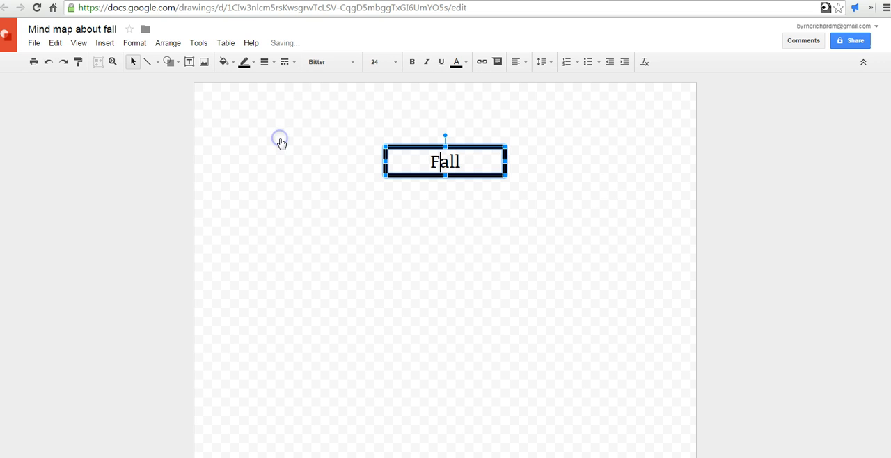
pyautogui.click(323, 253)
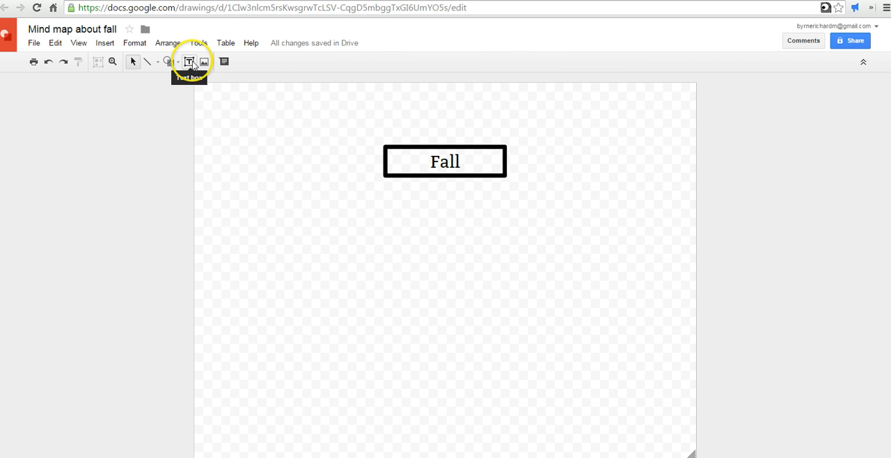
# Add a 'Leaves change color' box below-left of Fall with a black 2px border.
pyautogui.moveTo(307, 203); pyautogui.dragTo(378, 228)
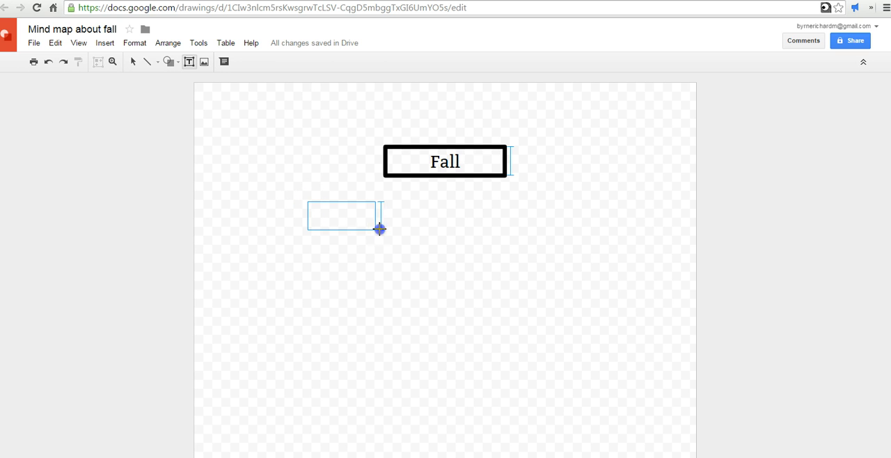
pyautogui.doubleClick(341, 215)
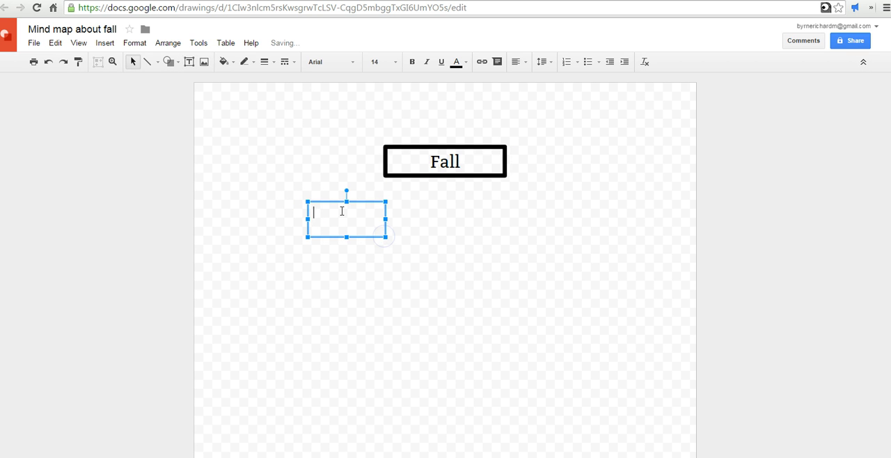
pyautogui.write('Leaves')
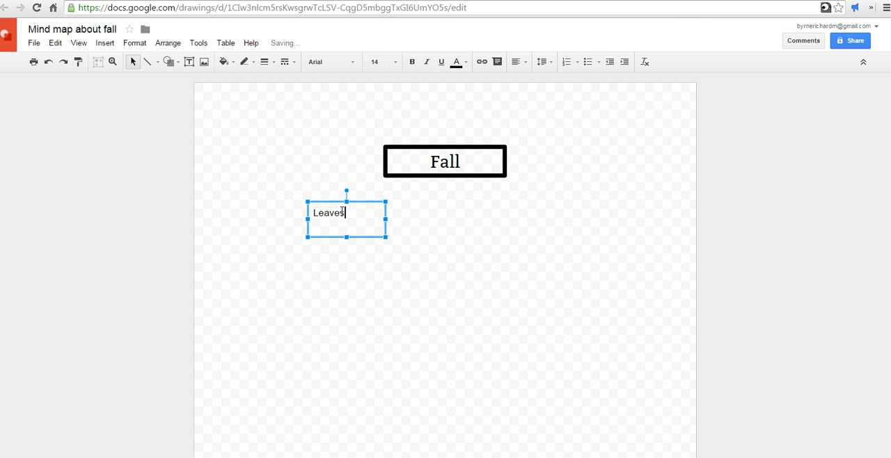
pyautogui.write('ch')
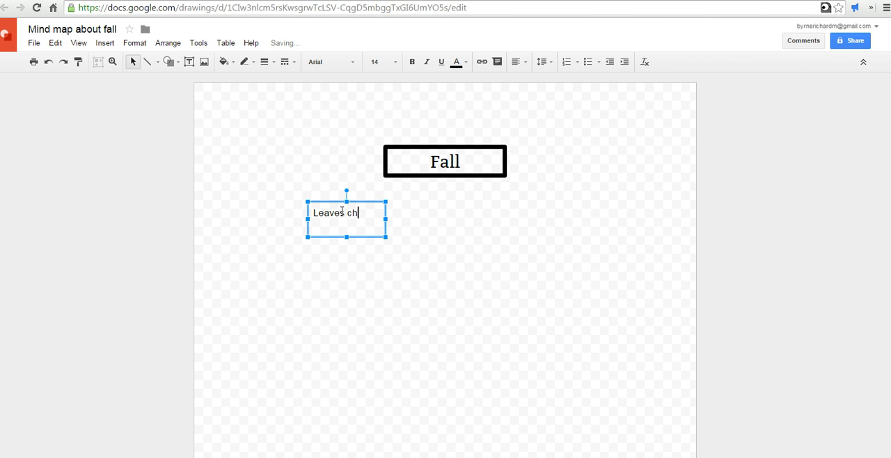
pyautogui.write('ange color')
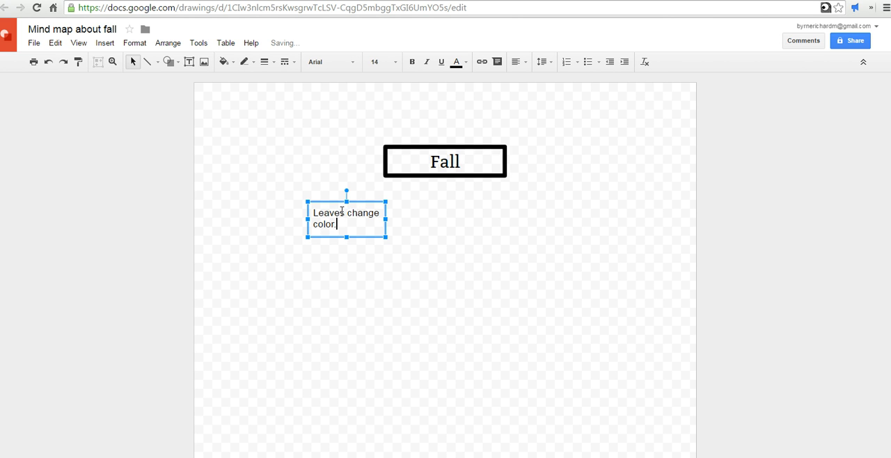
pyautogui.click(243, 61)
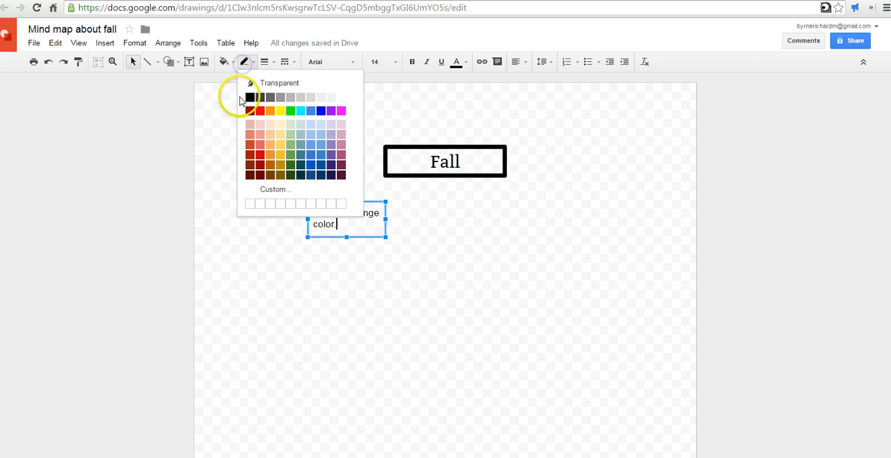
pyautogui.click(265, 61)
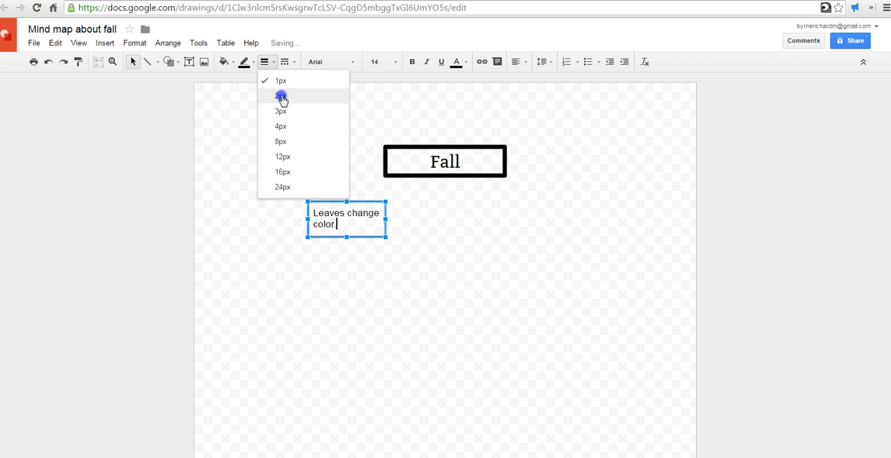
pyautogui.click(282, 95)
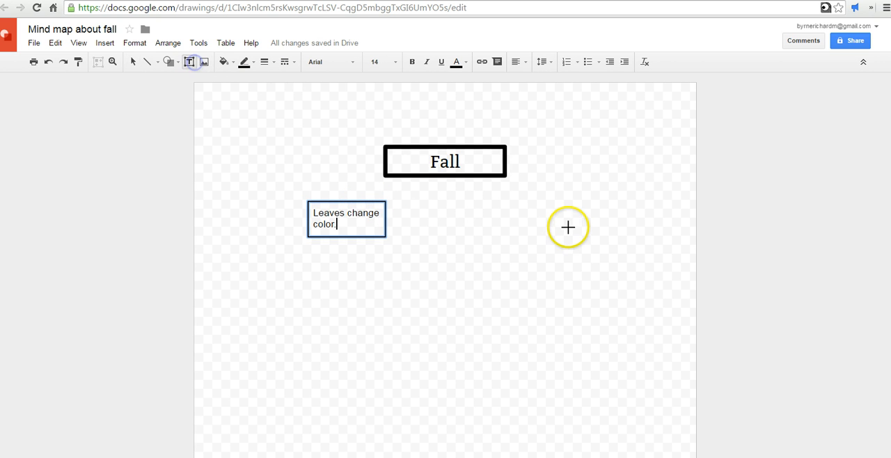
# Add a 'weather cools' box below Fall, right of the Leaves box.
pyautogui.moveTo(437, 202); pyautogui.dragTo(514, 242)
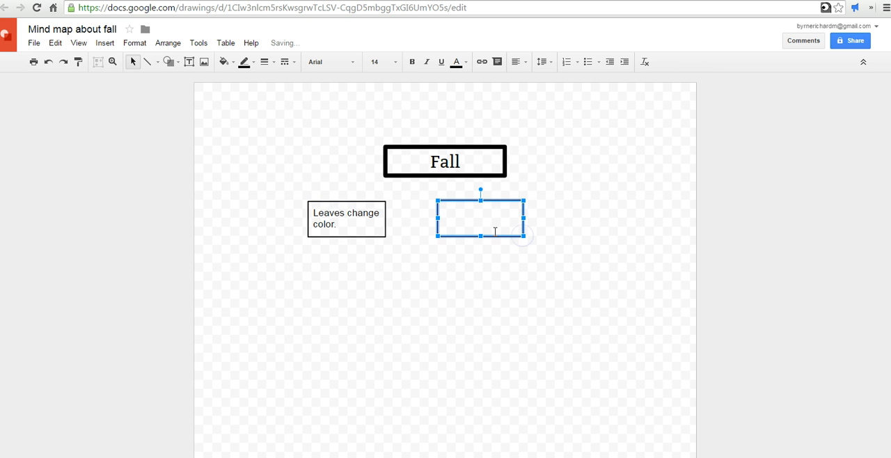
pyautogui.write('weather')
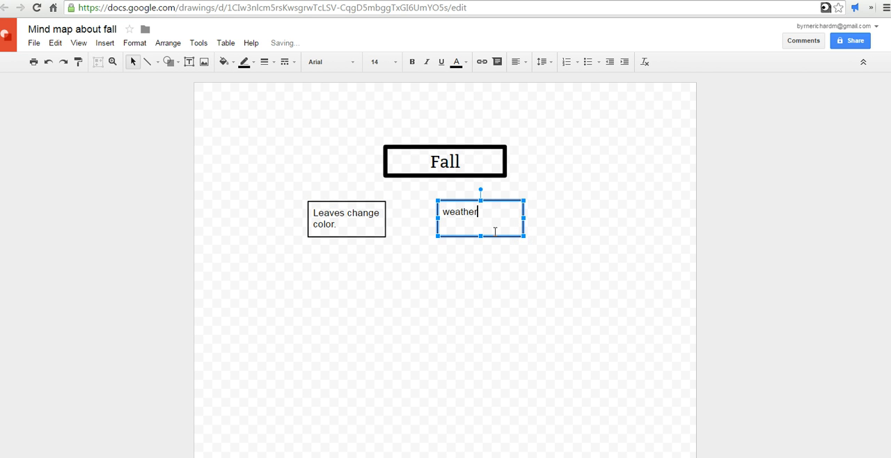
pyautogui.write('cools.')
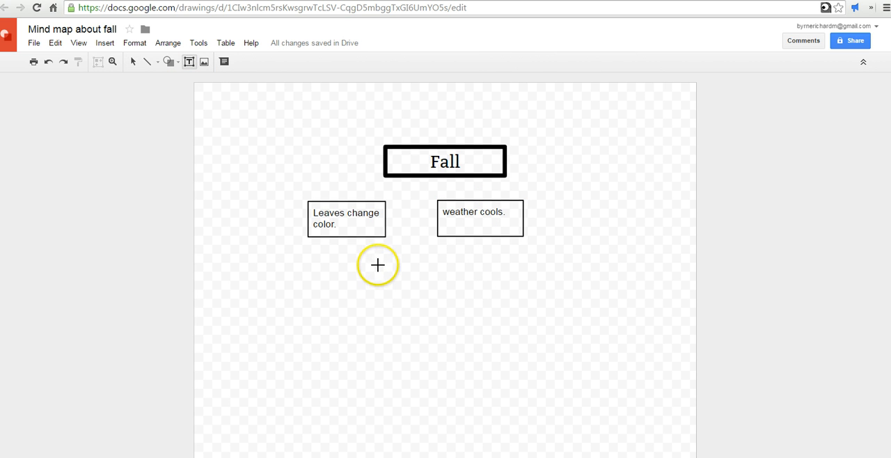
# Add a bordered 'School homecoming festivals.' box below the two boxes.
pyautogui.moveTo(379, 265); pyautogui.dragTo(471, 306)
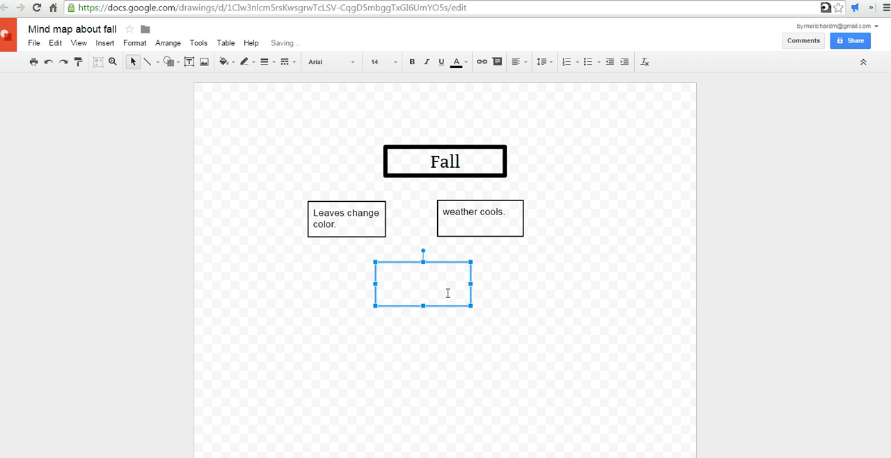
pyautogui.write('School home')
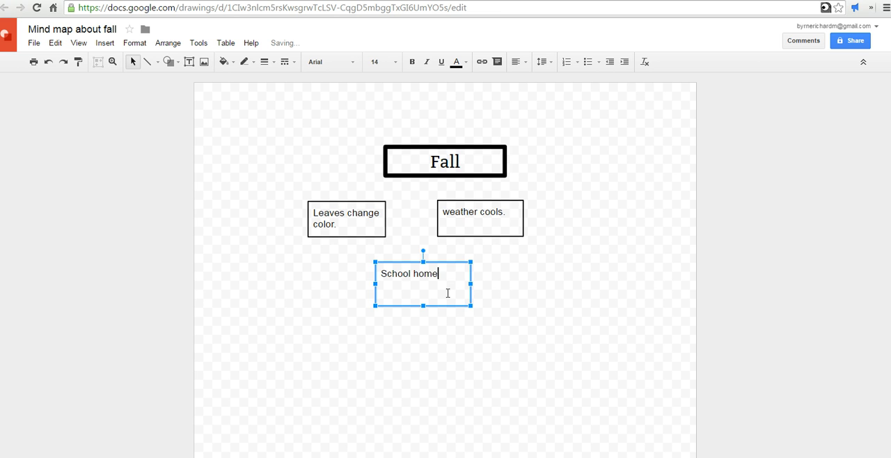
pyautogui.write('coming')
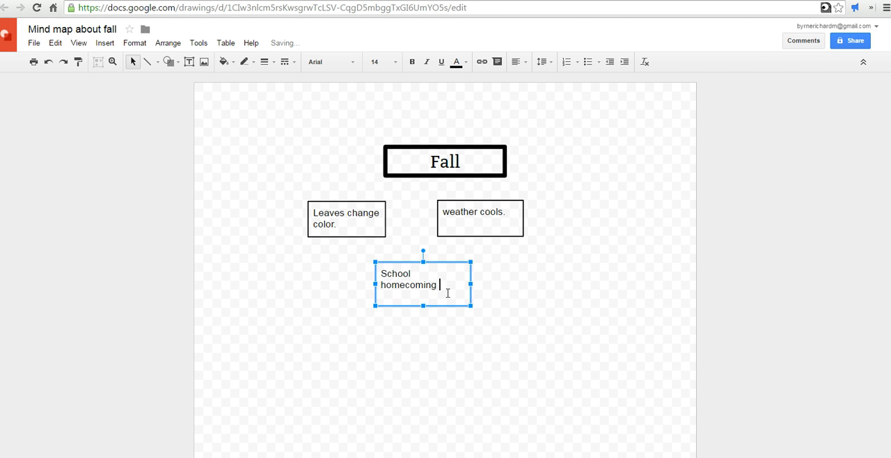
pyautogui.write('festi')
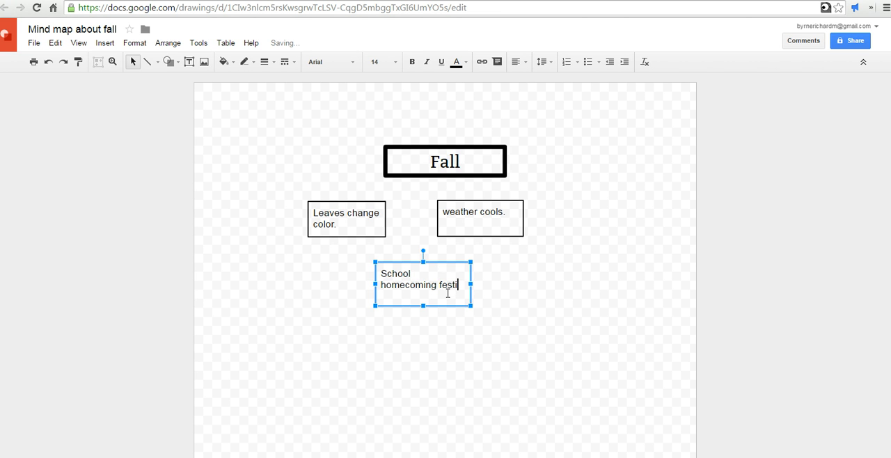
pyautogui.write('vals.')
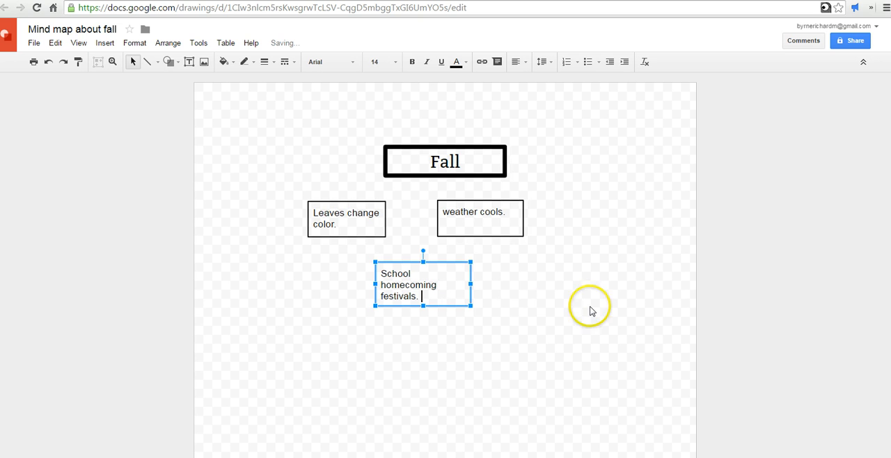
pyautogui.click(245, 61)
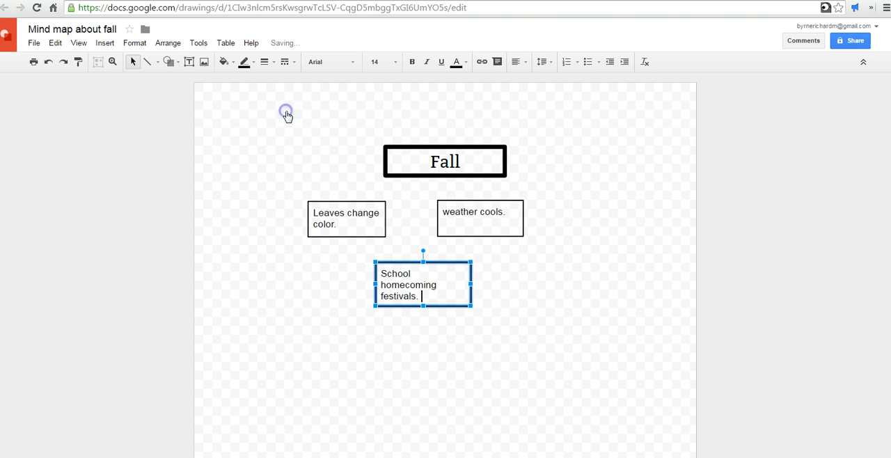
pyautogui.click(287, 184)
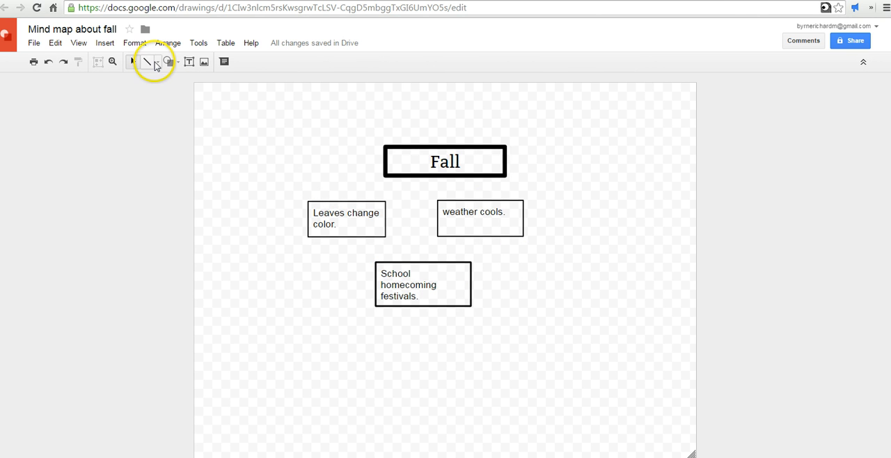
# Draw arrows with the Arrow tool from Fall to the boxes below.
pyautogui.click(158, 61)
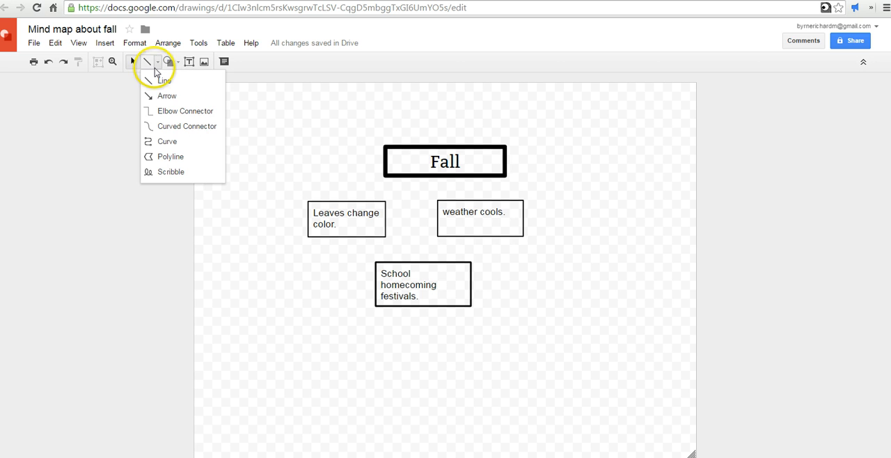
pyautogui.moveTo(167, 95)
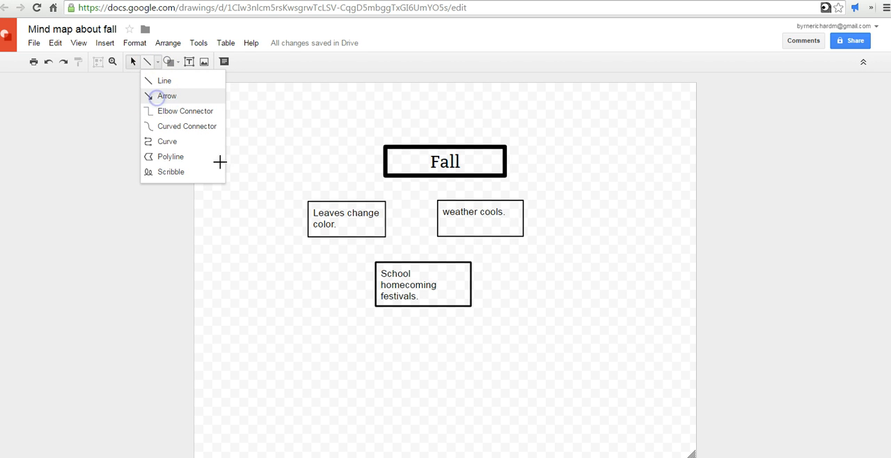
pyautogui.click(167, 95)
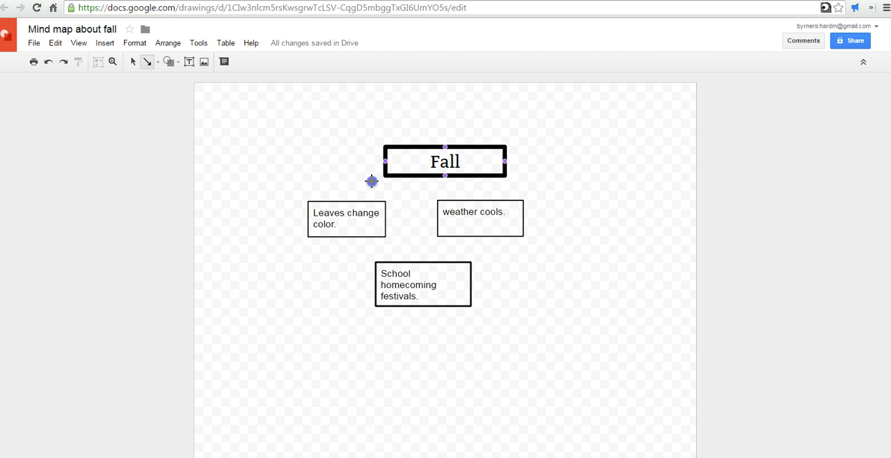
pyautogui.moveTo(385, 173); pyautogui.dragTo(349, 202)
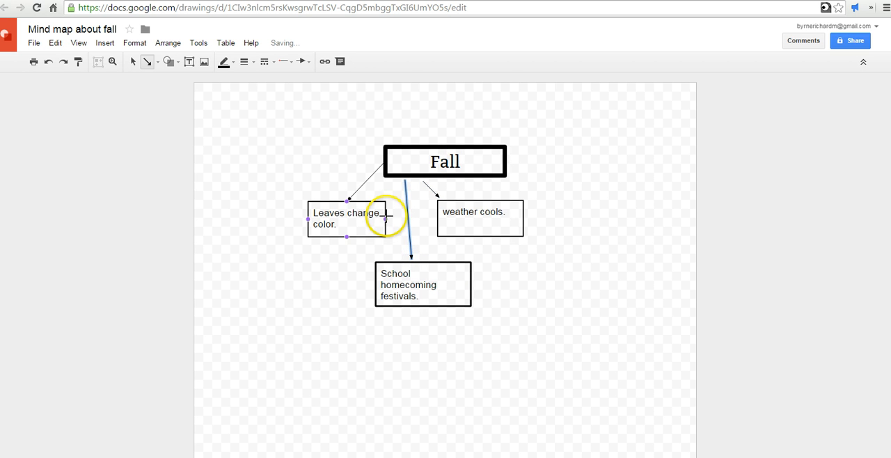
pyautogui.click(479, 212)
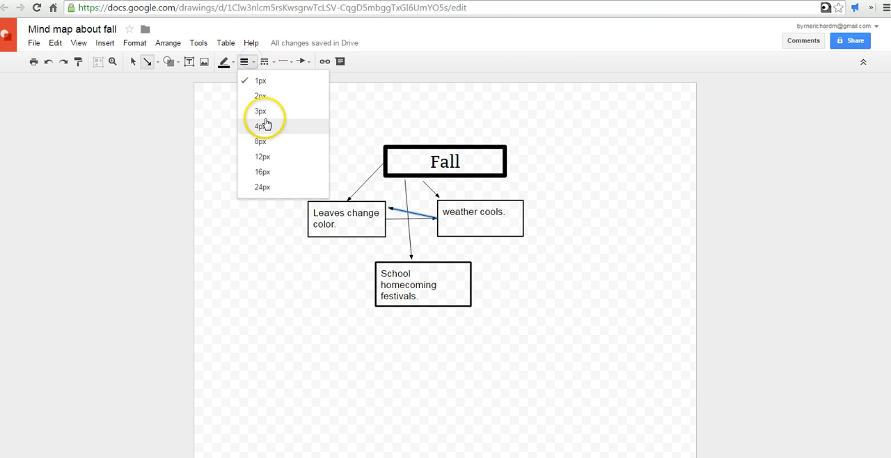
# Make one arrow 4px thick, red and solid after trying a dotted dash.
pyautogui.click(260, 127)
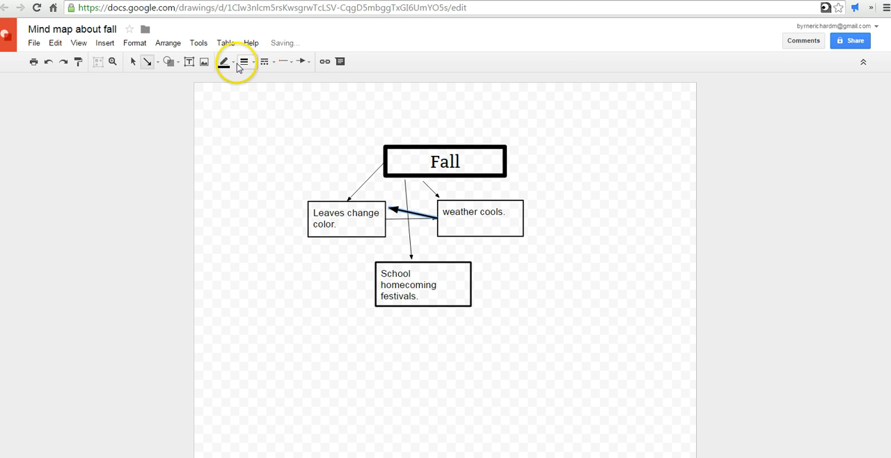
pyautogui.click(223, 61)
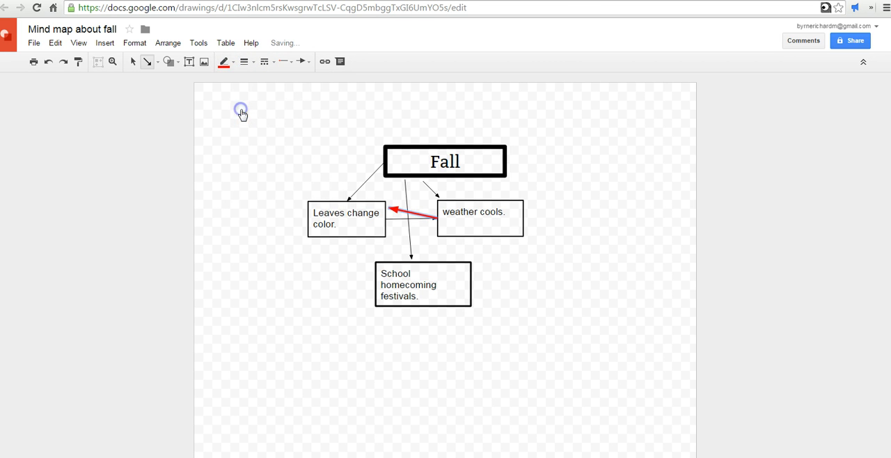
pyautogui.click(265, 62)
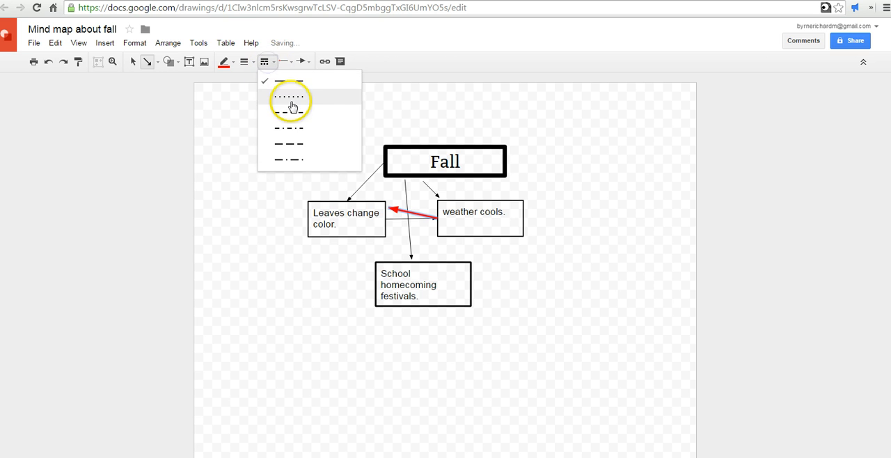
pyautogui.click(289, 96)
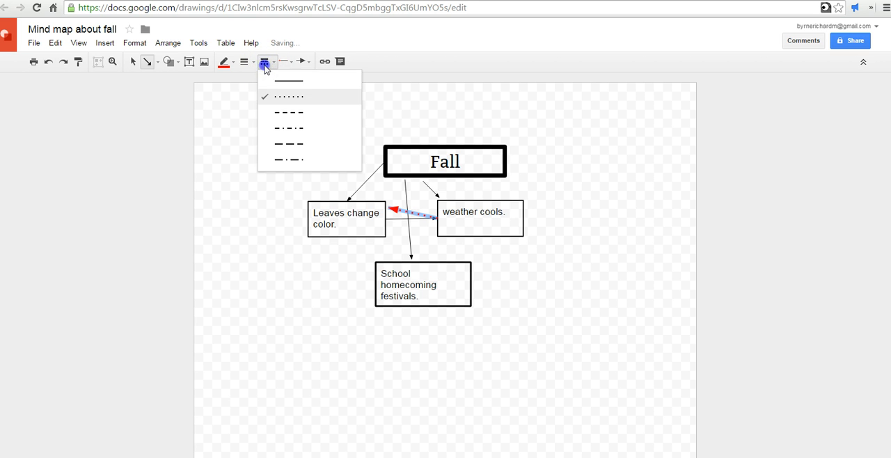
pyautogui.click(288, 80)
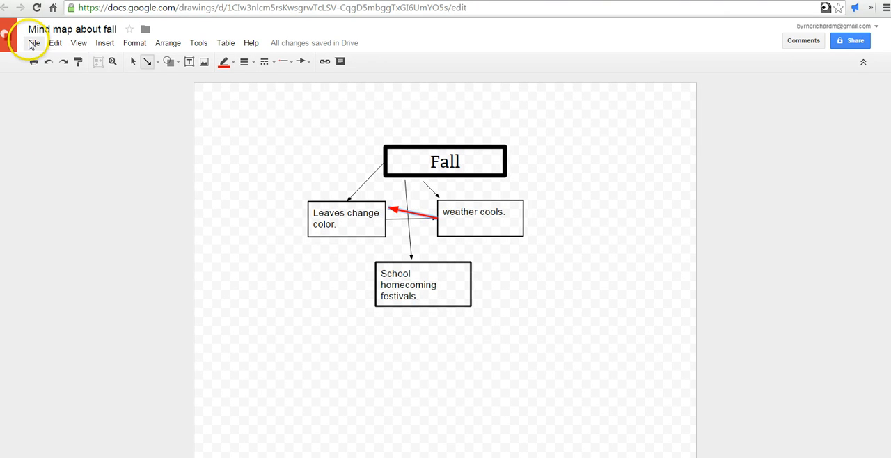
# Download the Fall mind map as a PNG image via File > Download as.
pyautogui.click(33, 42)
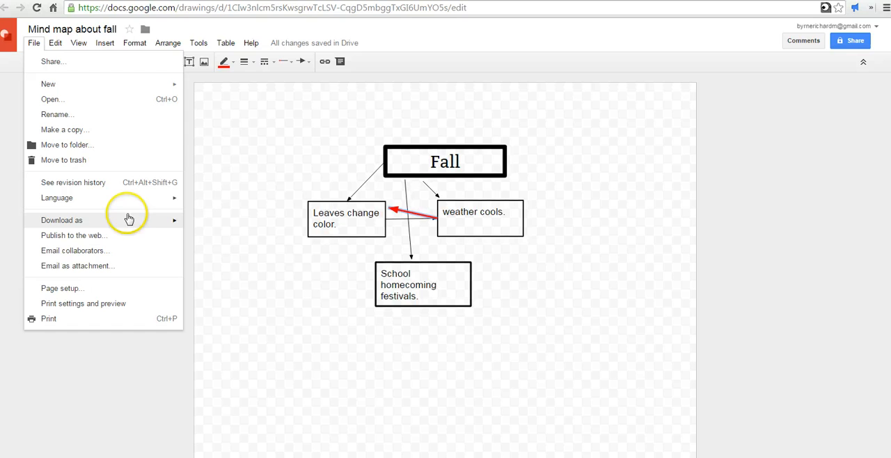
pyautogui.click(61, 220)
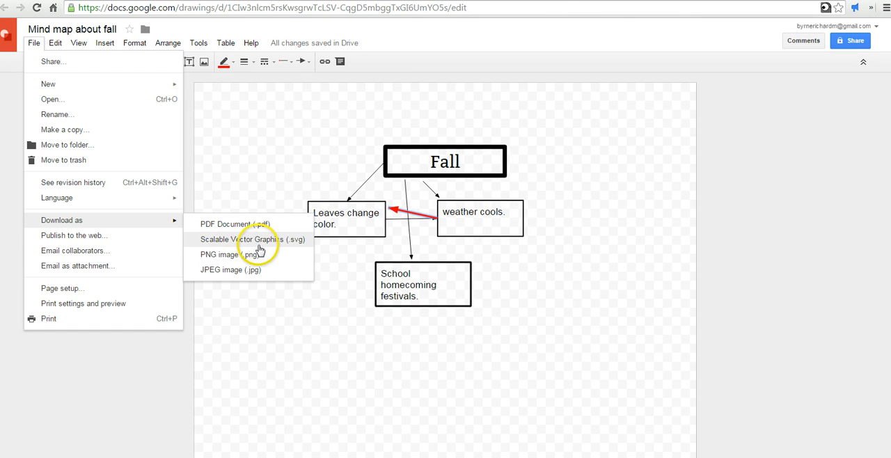
pyautogui.moveTo(263, 263)
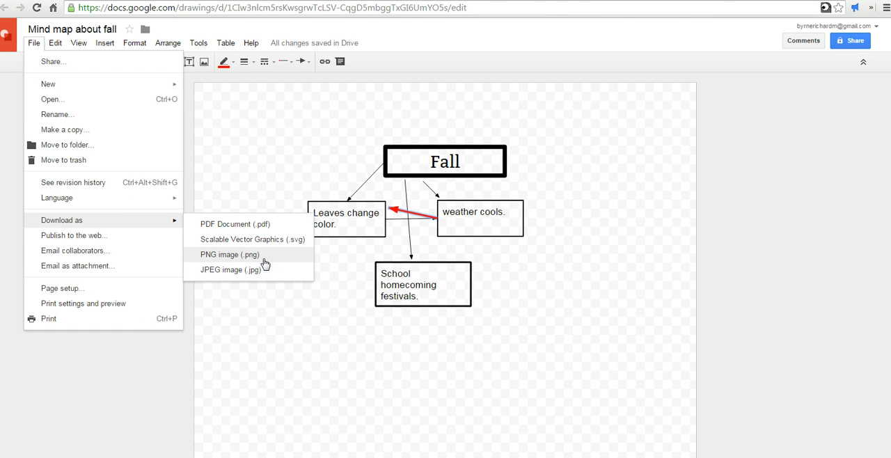
pyautogui.click(230, 253)
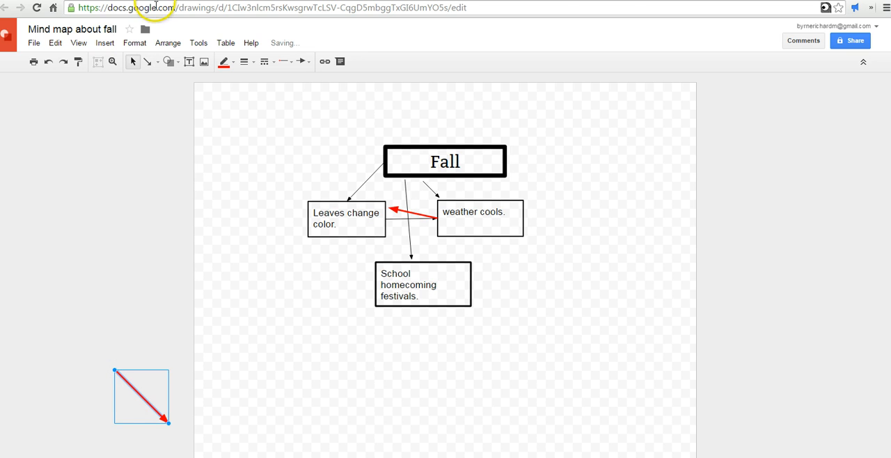
pyautogui.click(34, 42)
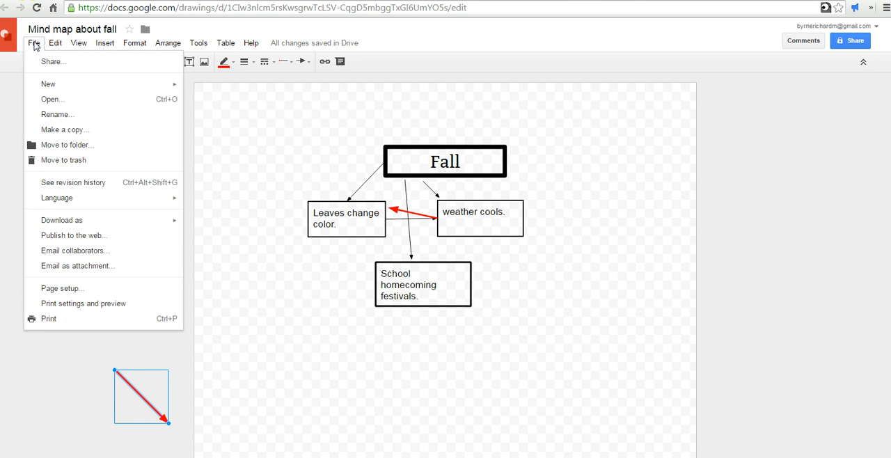
pyautogui.moveTo(72, 251)
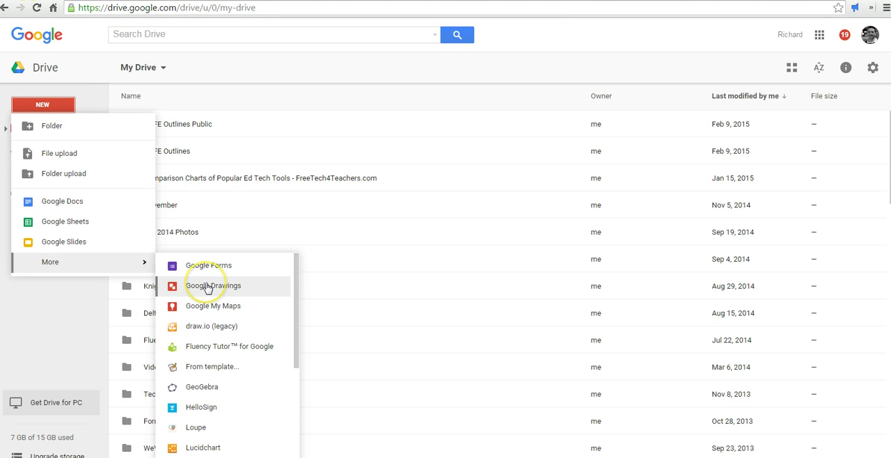
# Create a new Google Drawing and title it 'Label the garbage'.
pyautogui.click(213, 285)
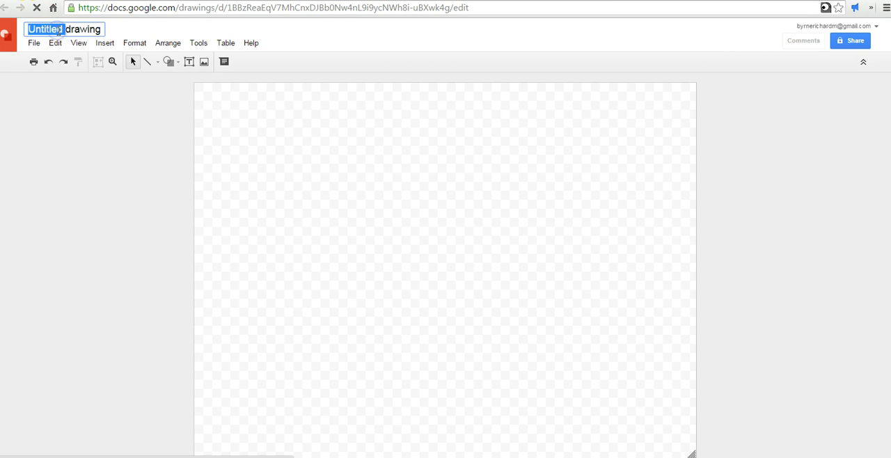
pyautogui.write('Label')
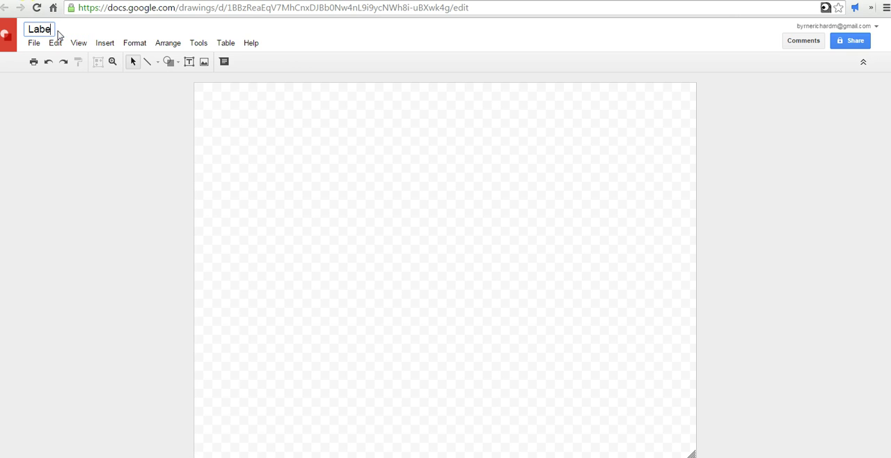
pyautogui.write('the garg')
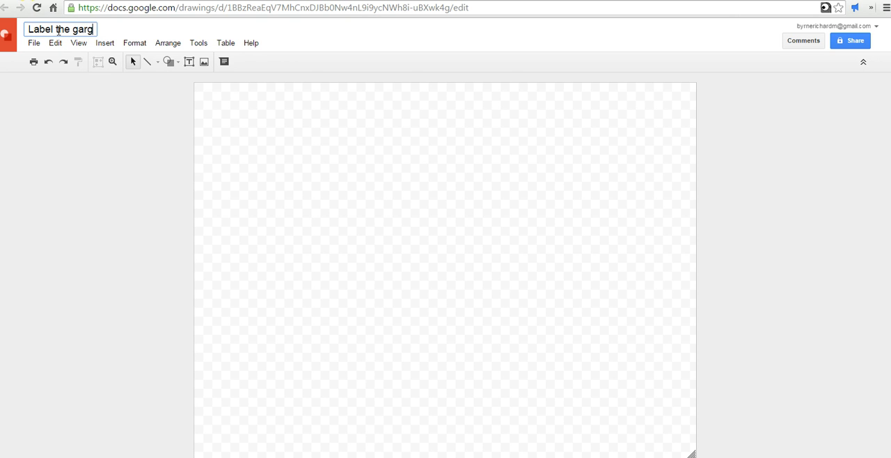
pyautogui.write('bage')
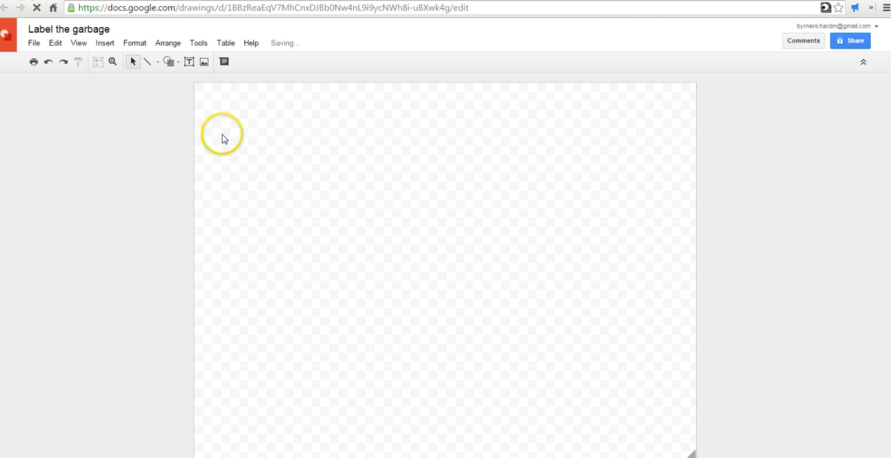
# Insert the trash-on-the-floor photo from Google Drive onto the canvas.
pyautogui.click(203, 61)
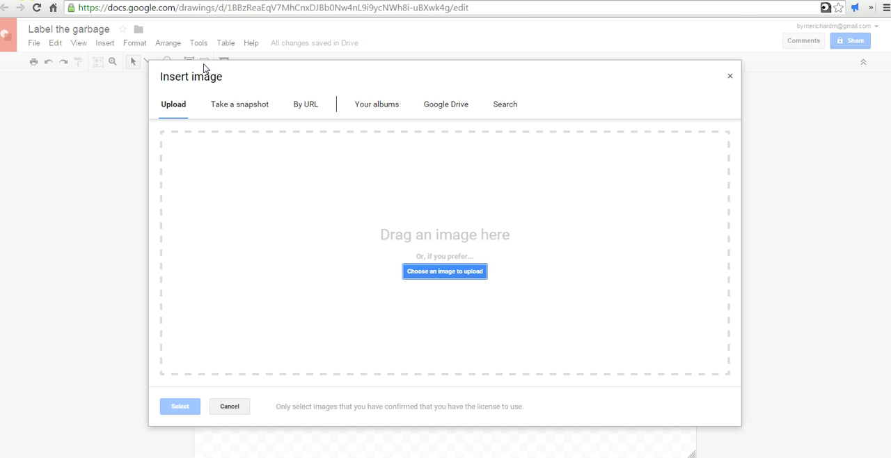
pyautogui.click(445, 270)
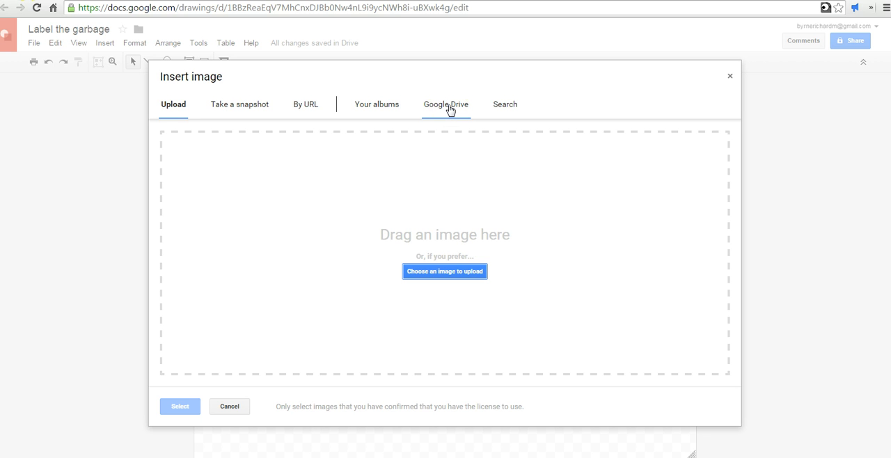
pyautogui.click(445, 103)
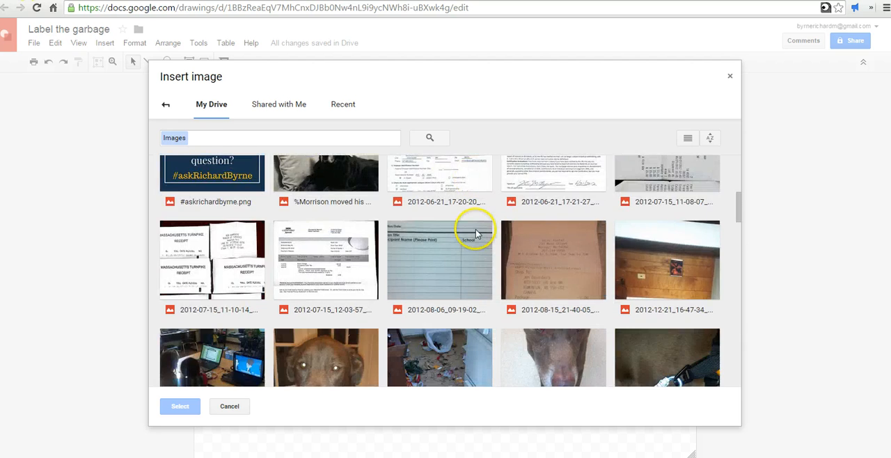
pyautogui.click(438, 200)
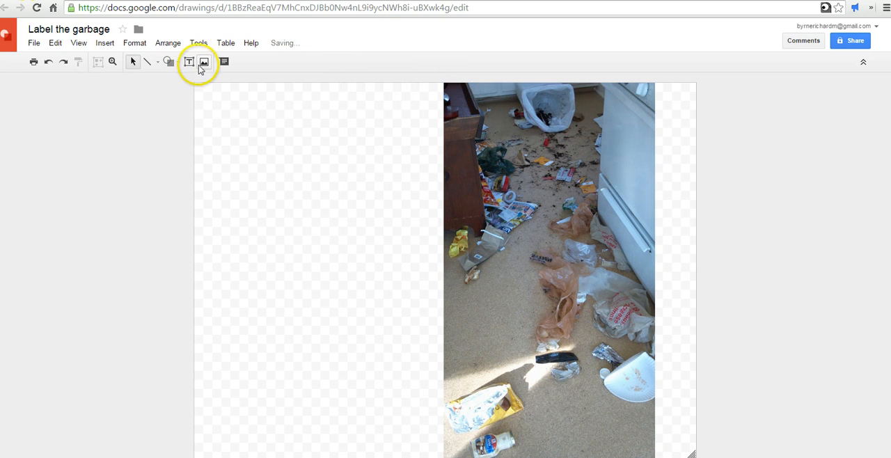
# Add a label box at the upper left reading 'Frito chip bag.'.
pyautogui.moveTo(260, 120); pyautogui.dragTo(348, 159)
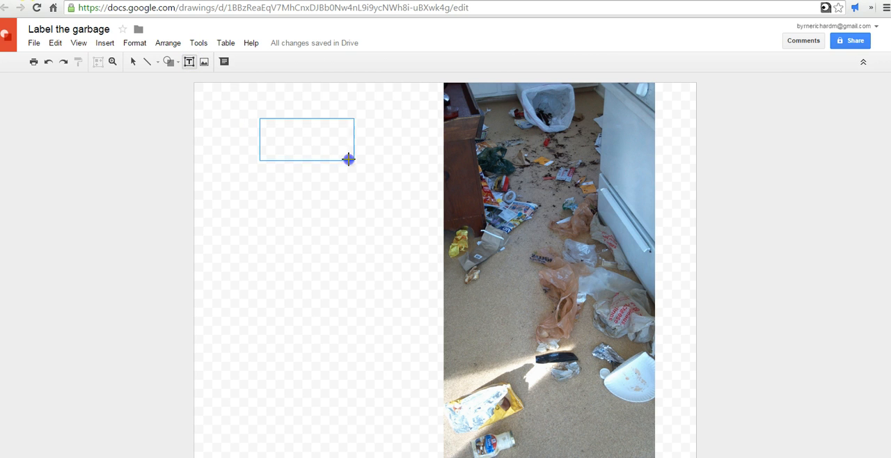
pyautogui.doubleClick(318, 139)
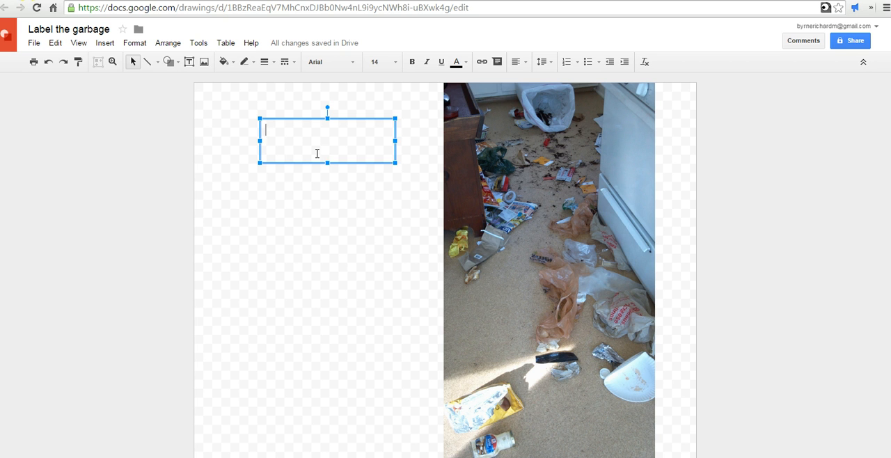
pyautogui.write('Ch')
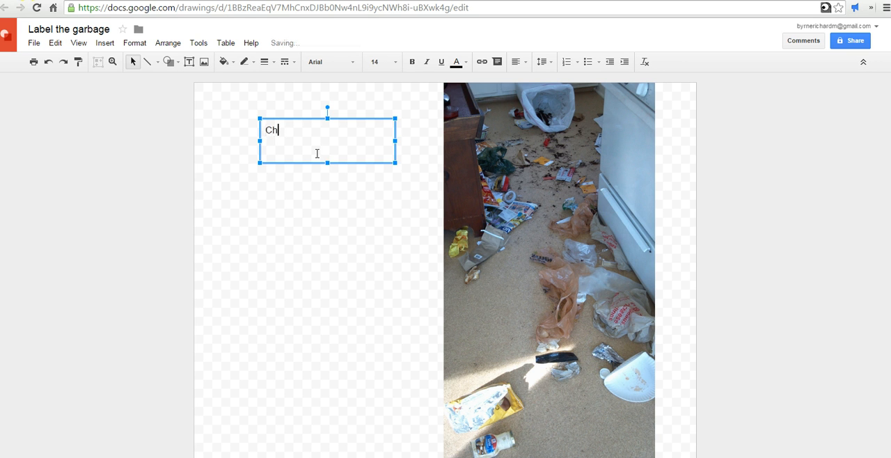
pyautogui.write('Fri')
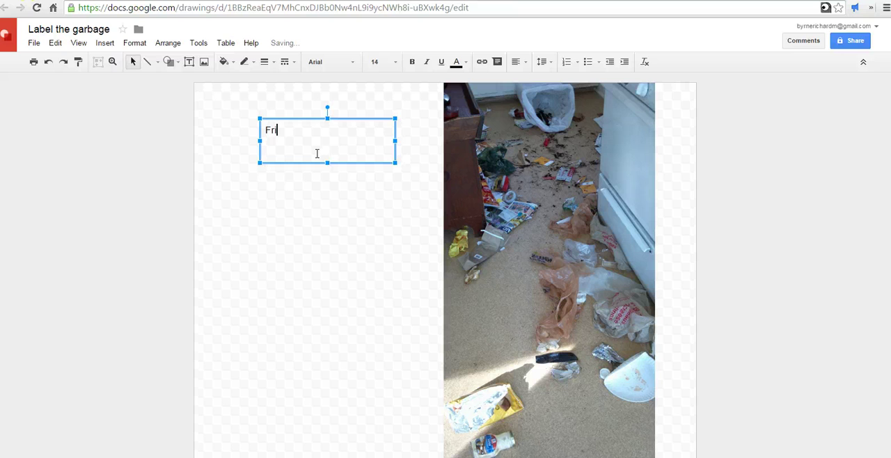
pyautogui.write('to chip')
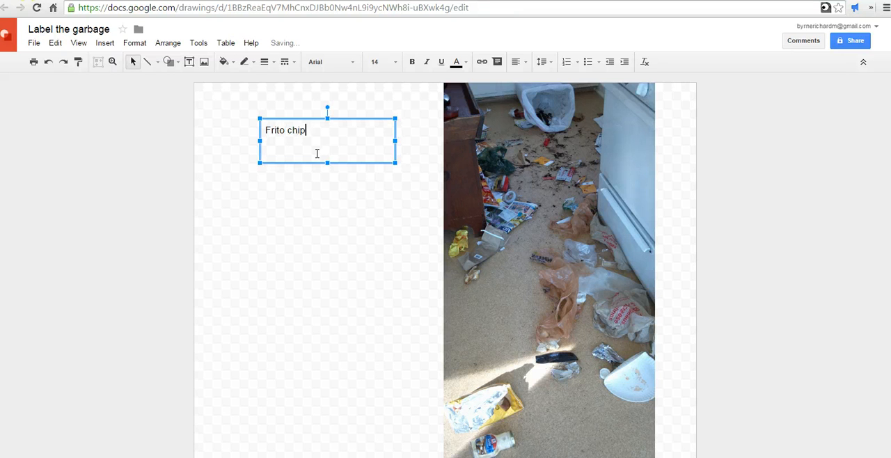
pyautogui.write('bag')
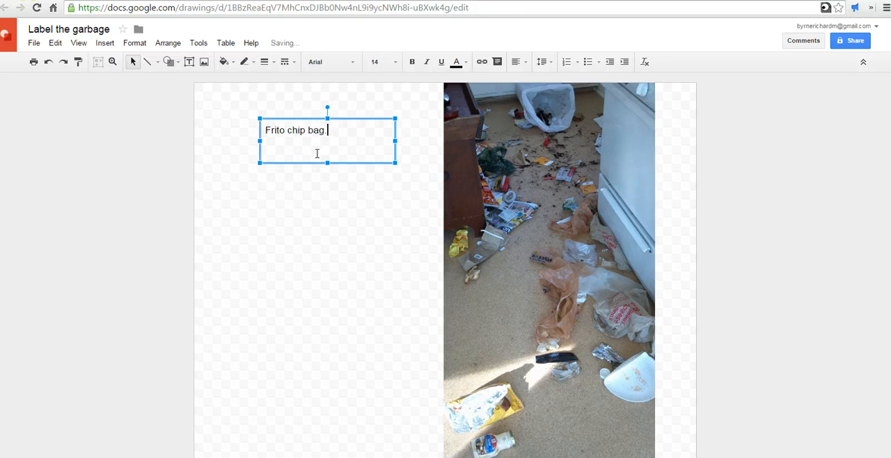
# Give the label box a black outline with a set line weight.
pyautogui.click(243, 62)
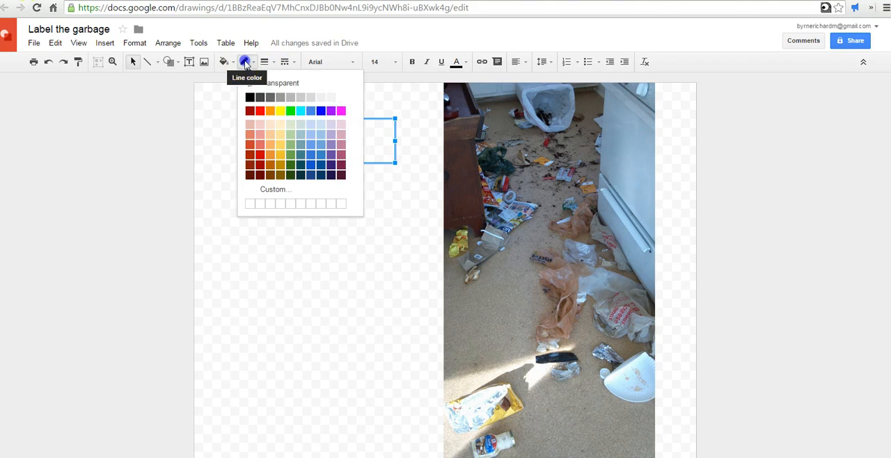
pyautogui.click(264, 62)
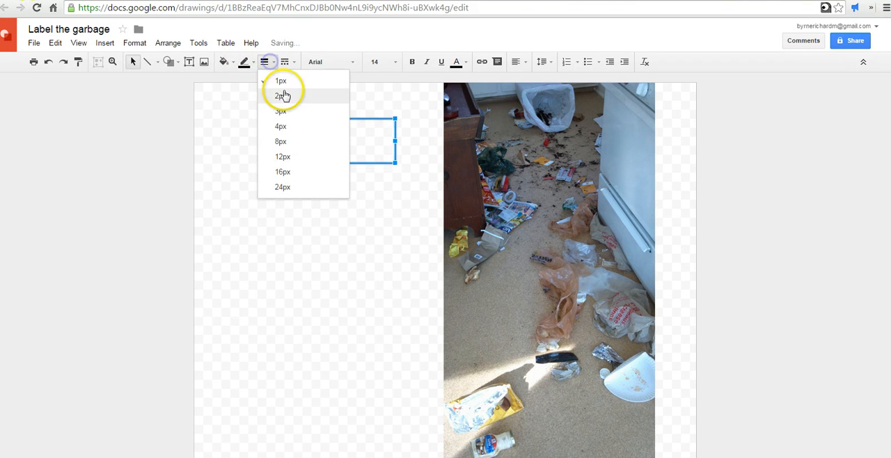
pyautogui.click(281, 95)
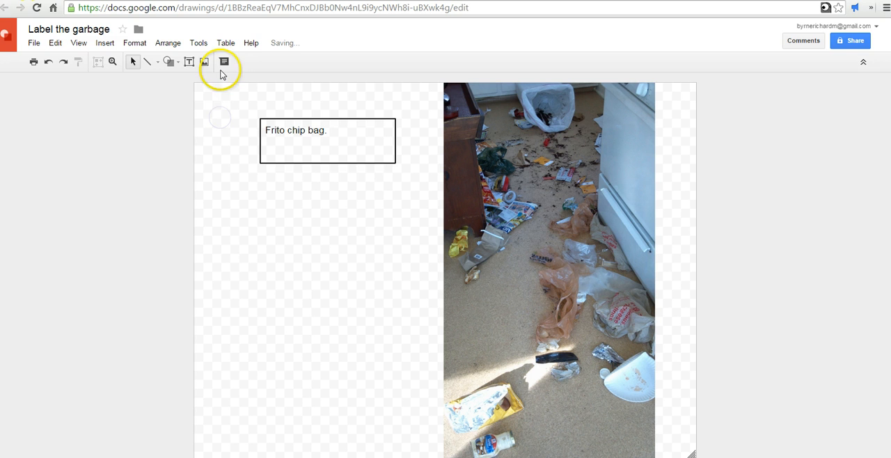
# Draw a thick arrow from the label to the chip bag and delete the stray second arrow.
pyautogui.click(147, 62)
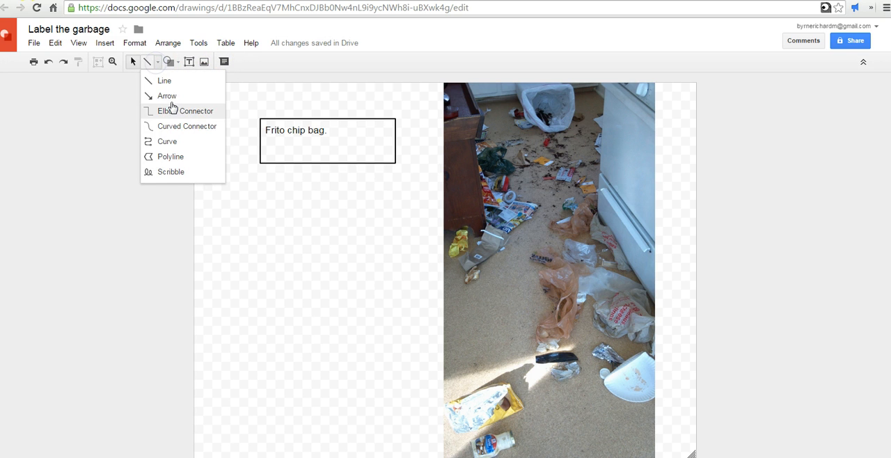
pyautogui.click(167, 95)
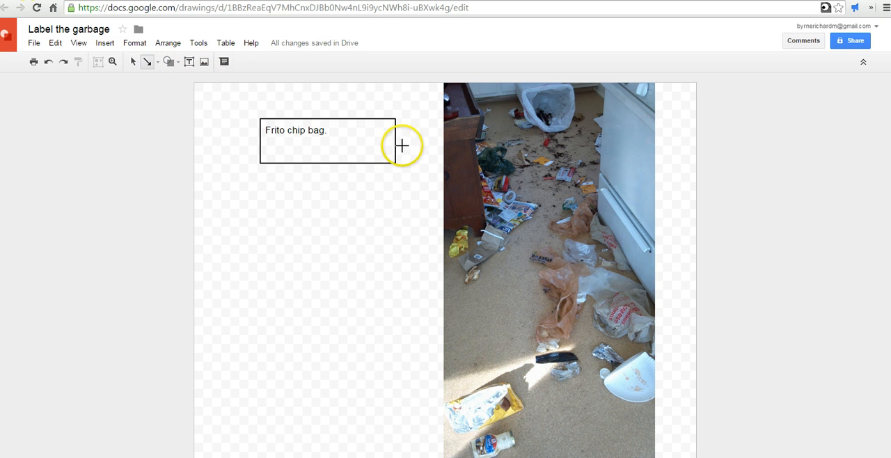
pyautogui.moveTo(401, 146); pyautogui.dragTo(485, 184)
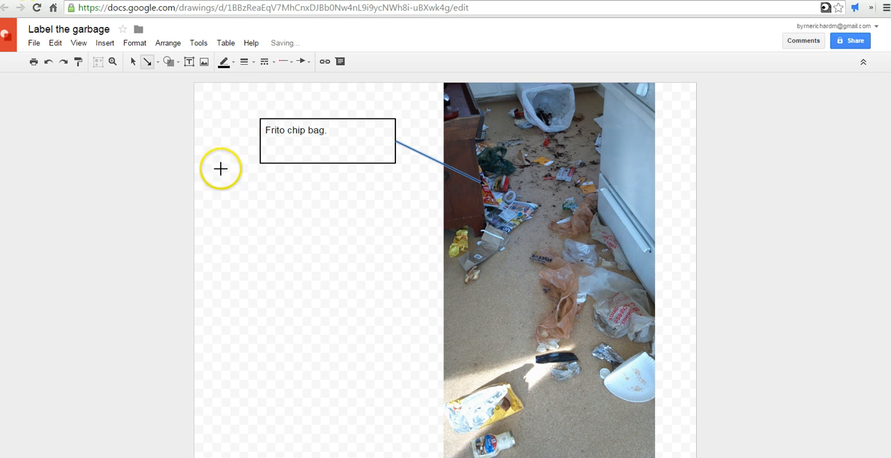
pyautogui.click(245, 61)
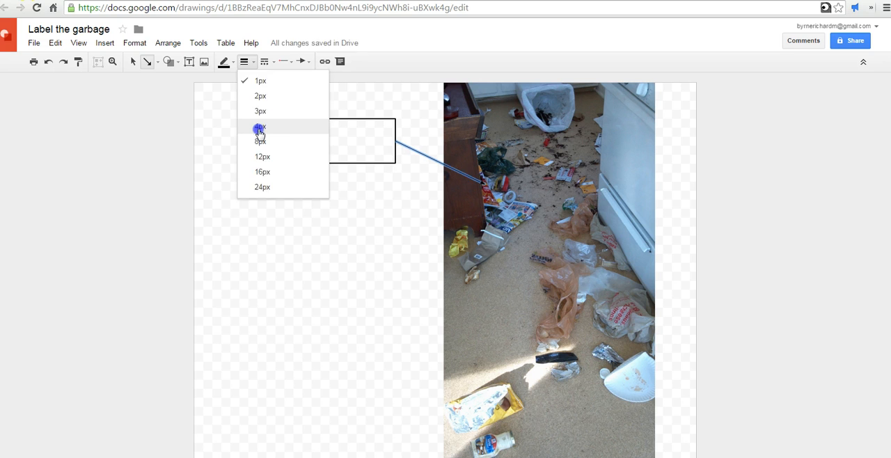
pyautogui.click(259, 127)
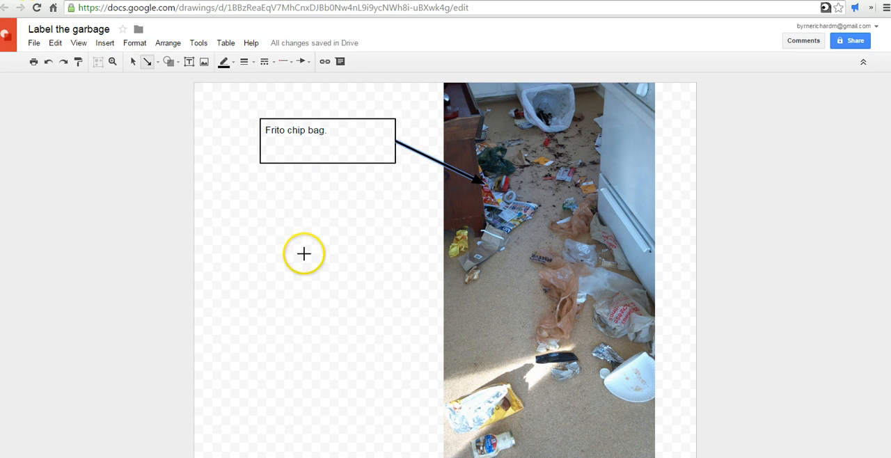
pyautogui.moveTo(304, 254)
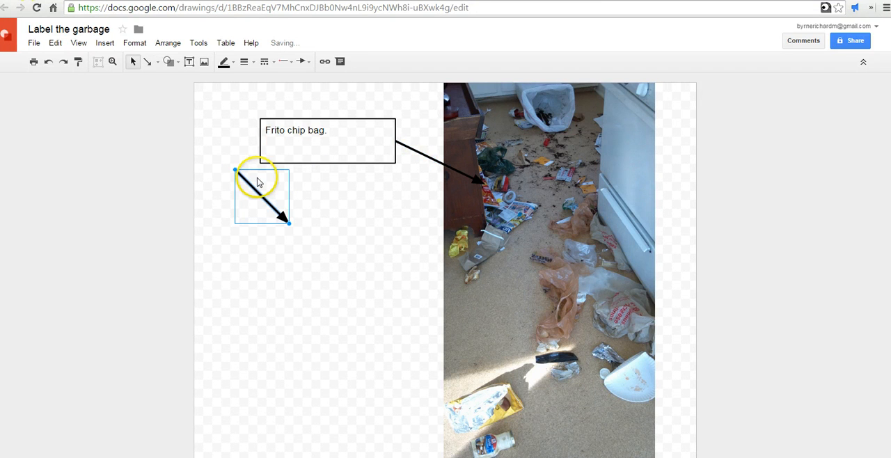
pyautogui.press('Delete')
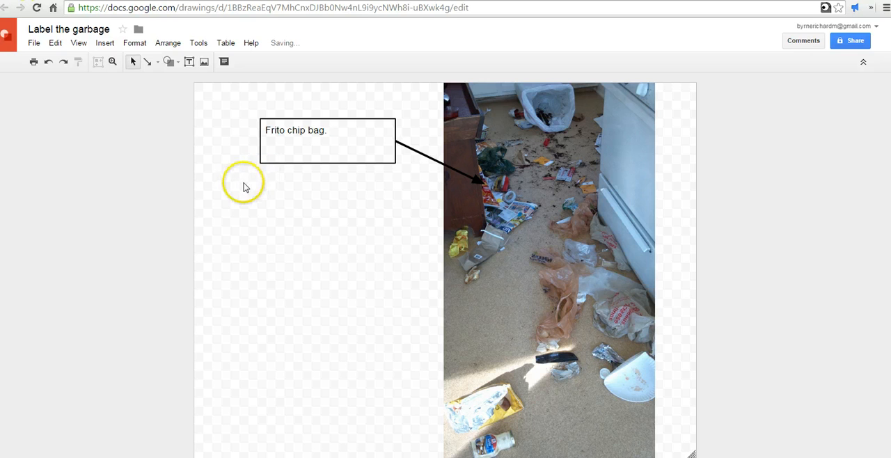
pyautogui.moveTo(276, 131)
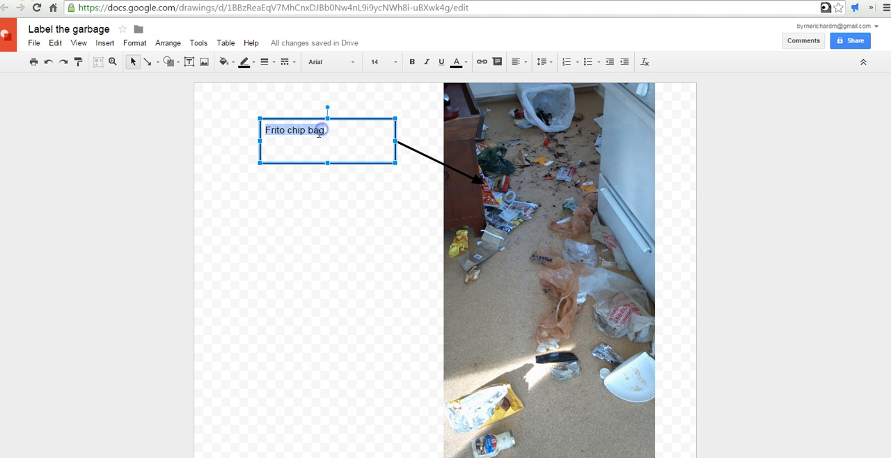
pyautogui.moveTo(481, 61)
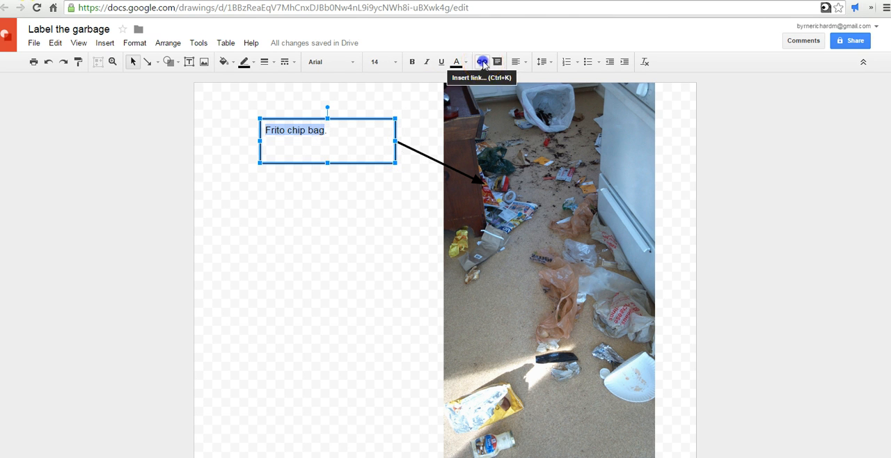
# Link the 'Frito chip bag.' text to the suggested Fritos product page.
pyautogui.click(482, 61)
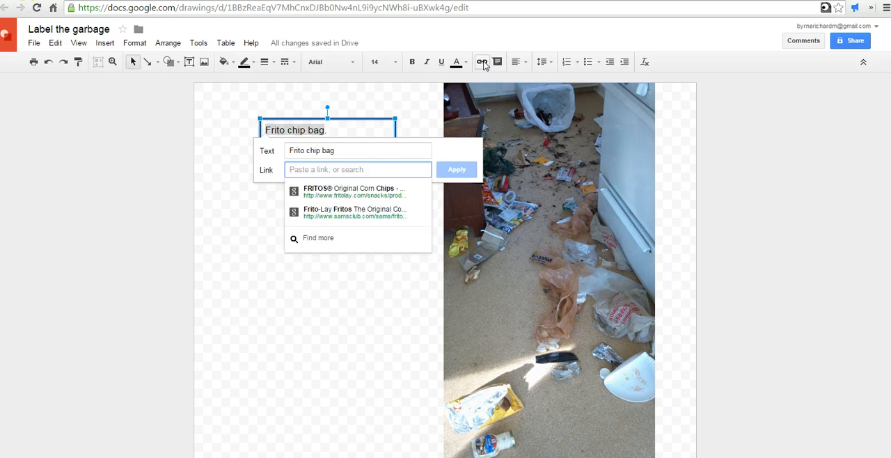
pyautogui.click(355, 193)
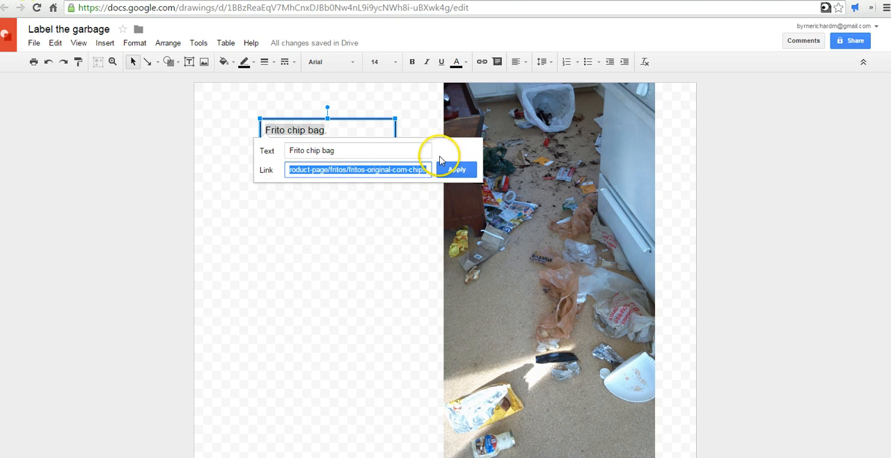
pyautogui.click(457, 169)
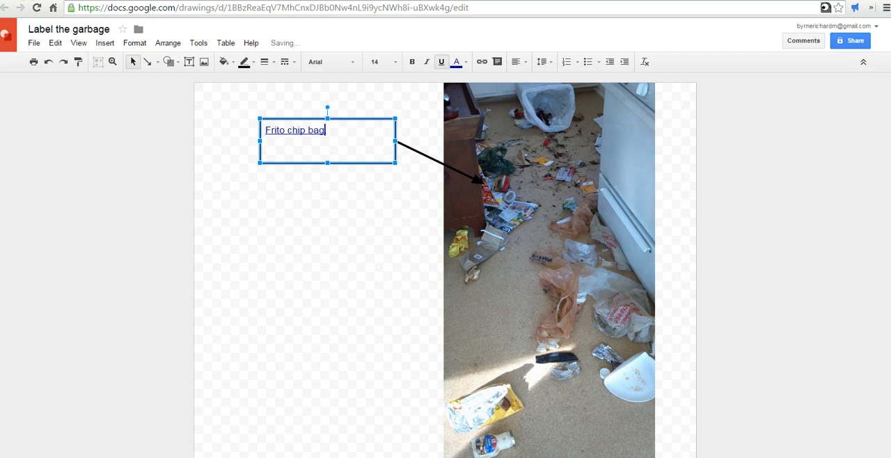